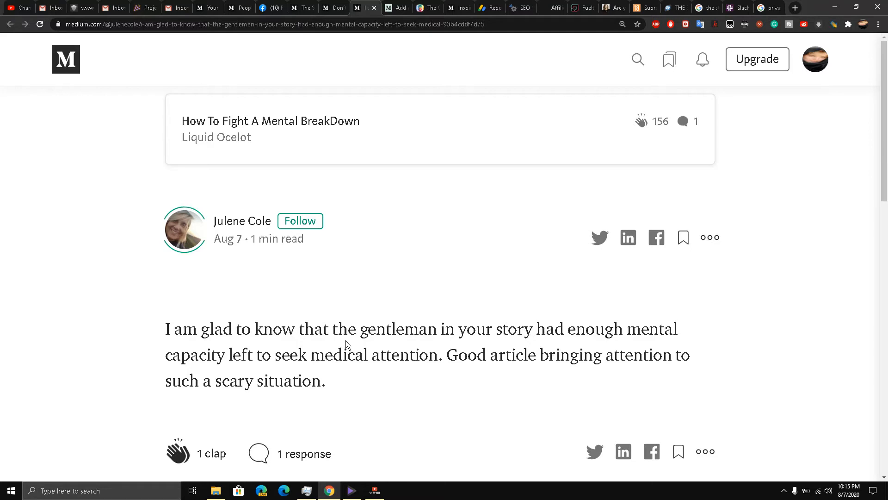
pyautogui.moveTo(398, 342)
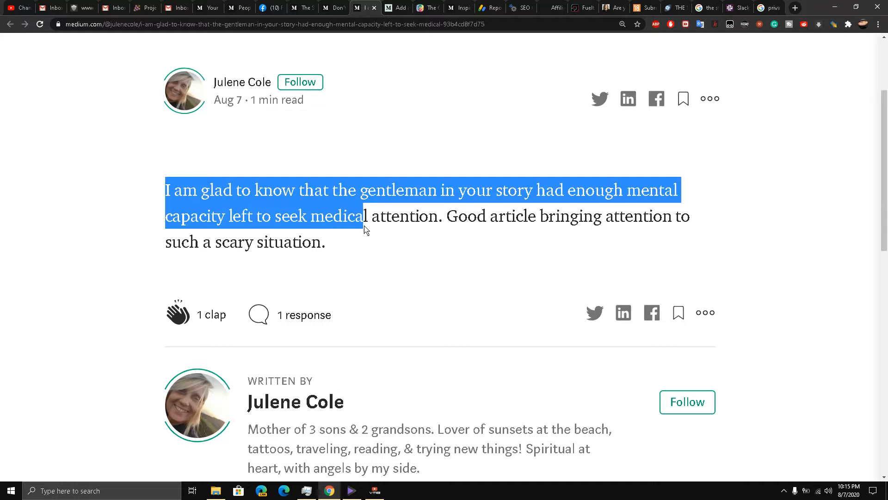
# Step: Drag across the response paragraph beginning 'I am glad to know' to highlight it
pyautogui.moveTo(361, 216); pyautogui.dragTo(326, 242)
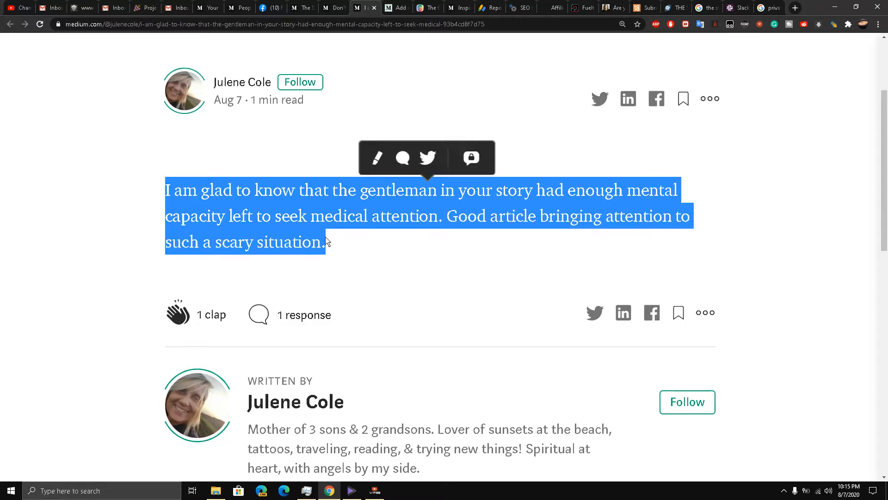
pyautogui.moveTo(300, 235)
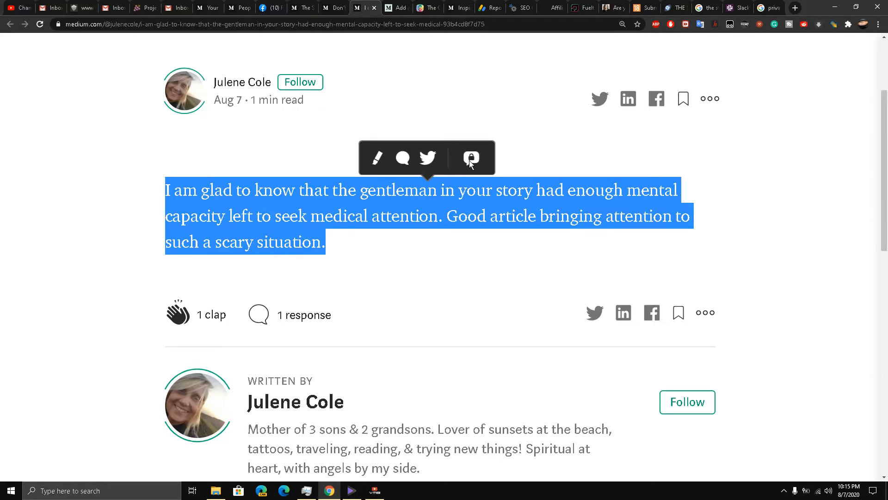
# Step: Start a private note on the passage and type 'Thank you so much; your response is appreciated'
pyautogui.click(471, 158)
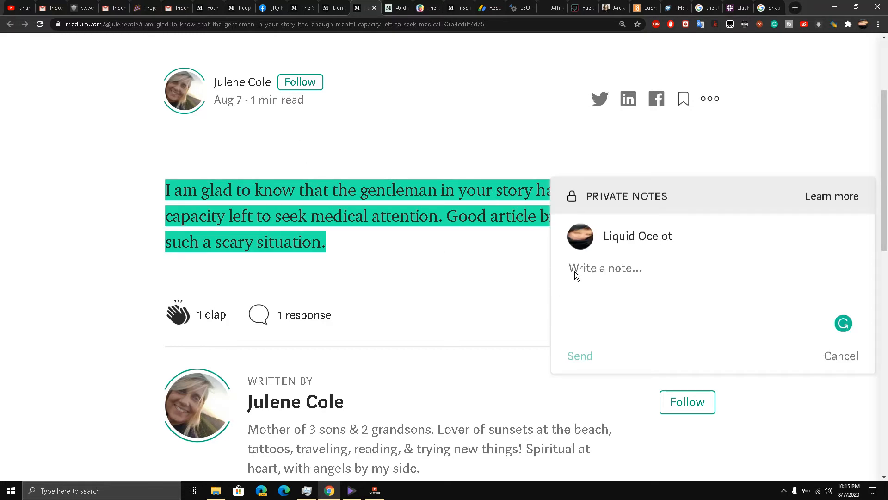
pyautogui.moveTo(583, 285)
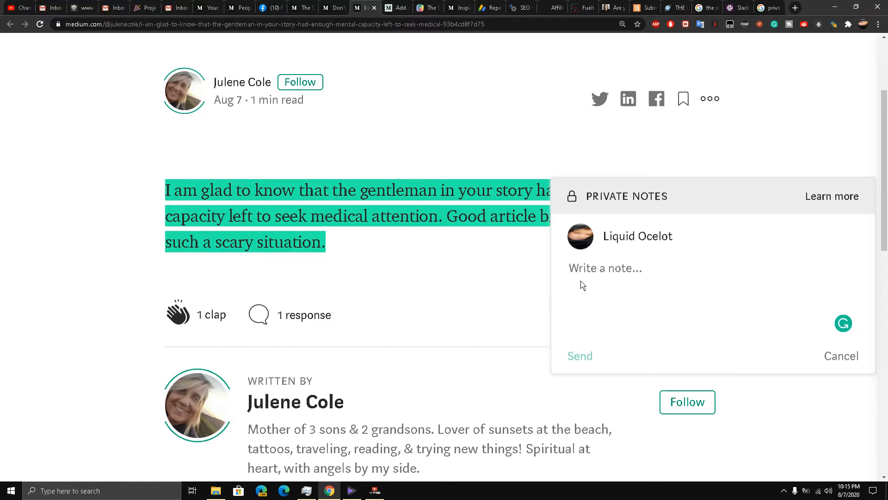
pyautogui.write('Thank you s')
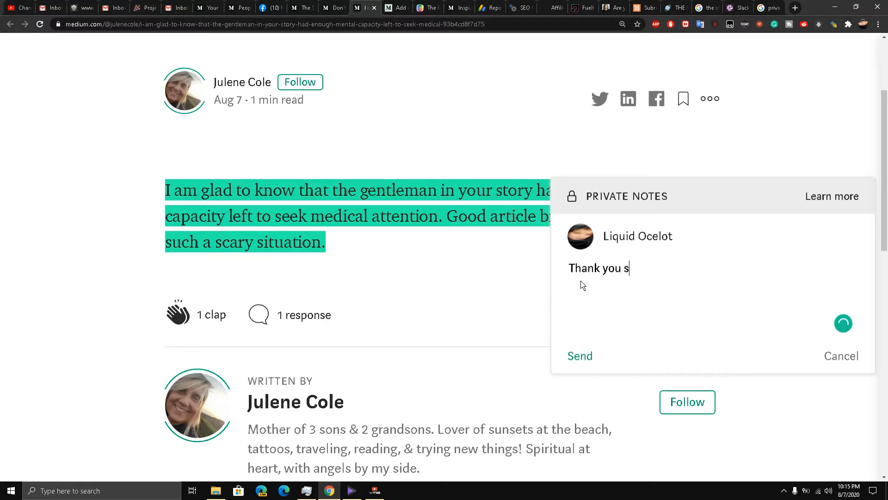
pyautogui.write('o much')
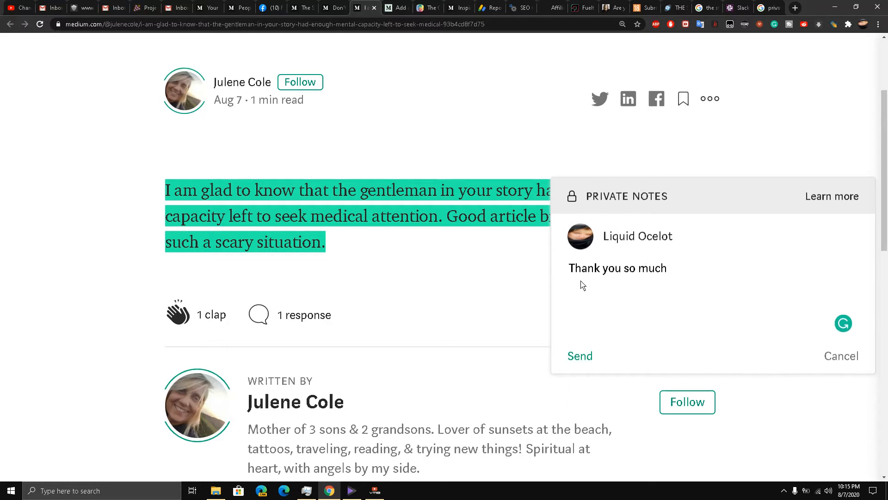
pyautogui.write('Mu')
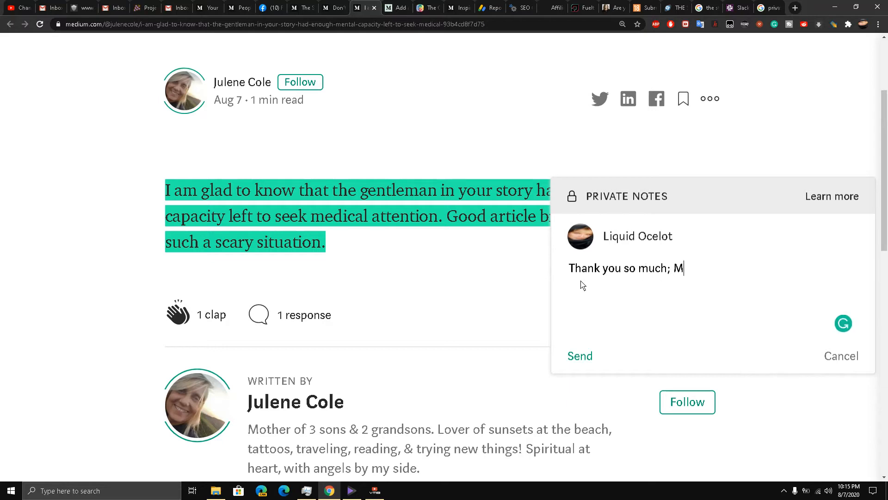
pyautogui.write('app')
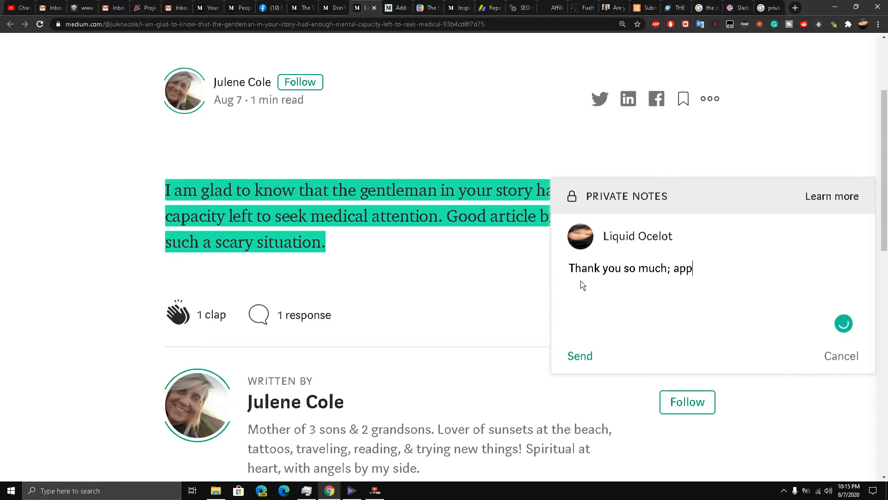
pyautogui.press('Backspace')
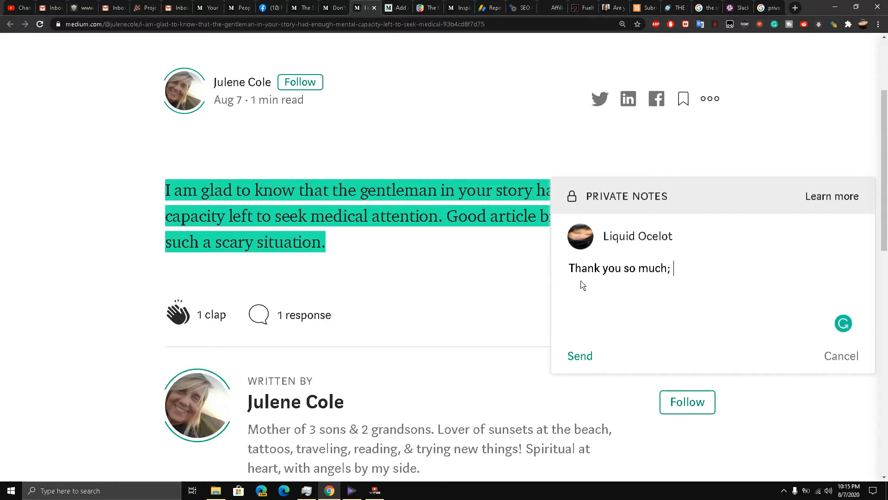
pyautogui.write('your response')
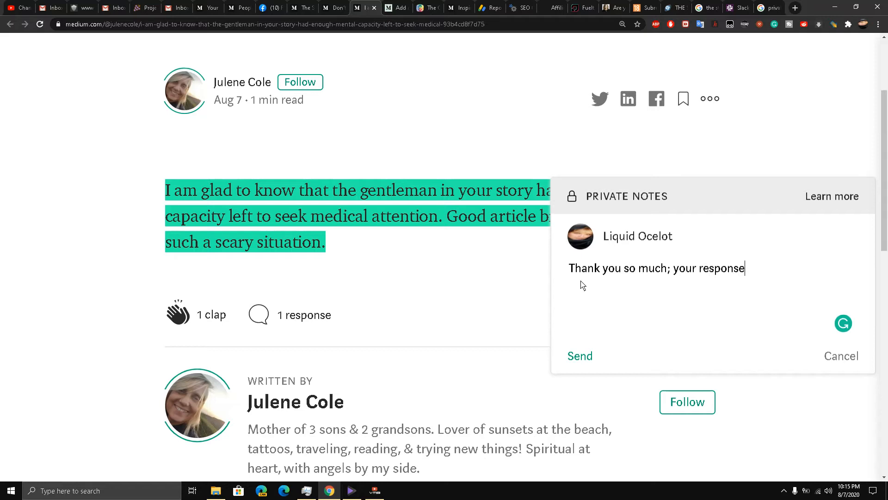
pyautogui.write('is appreciated...')
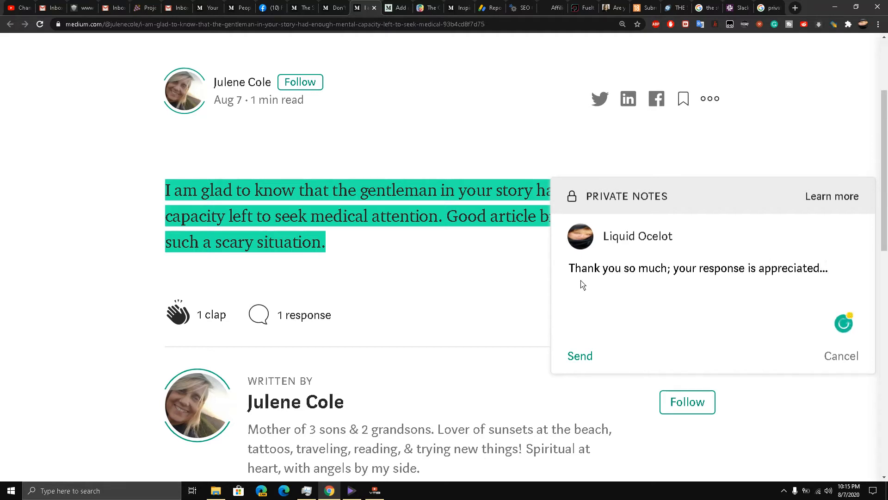
pyautogui.moveTo(573, 300)
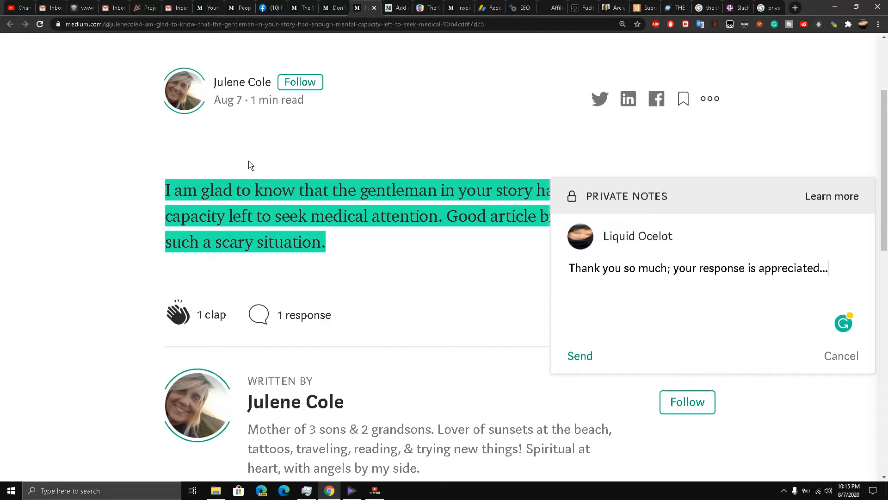
pyautogui.moveTo(646, 419)
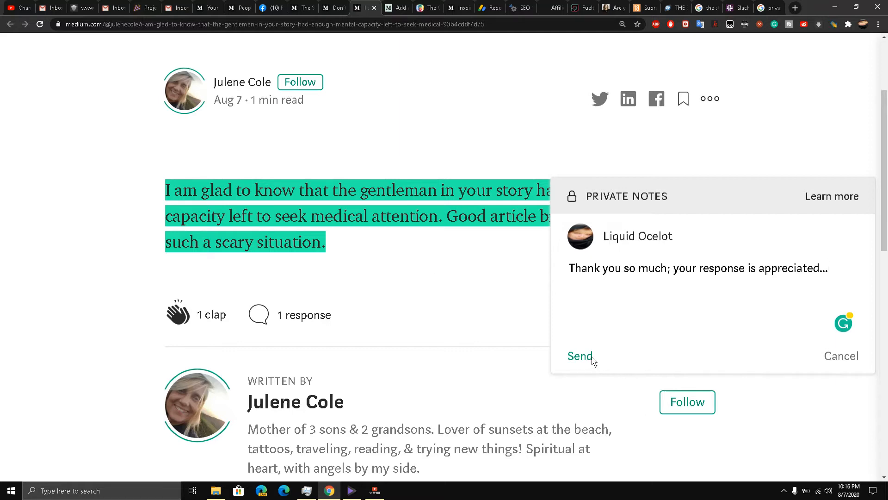
pyautogui.moveTo(345, 338)
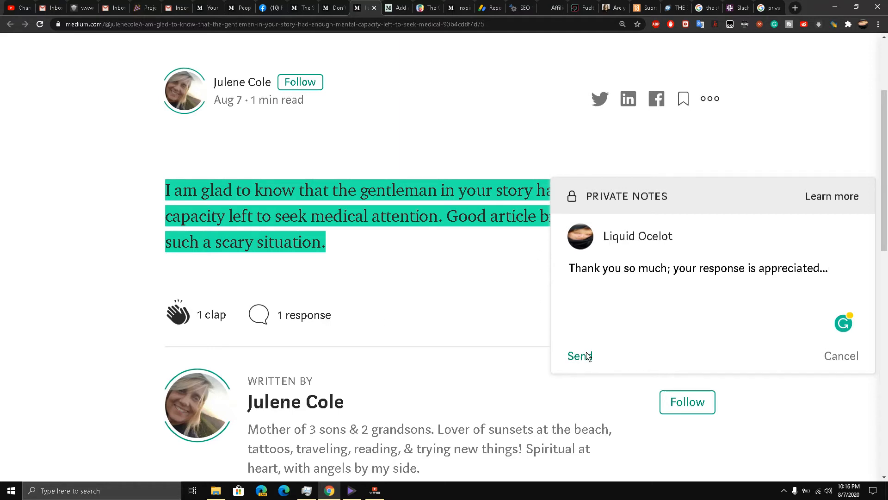
# Step: Send the thank-you private note and close the Private Notes panel
pyautogui.click(841, 355)
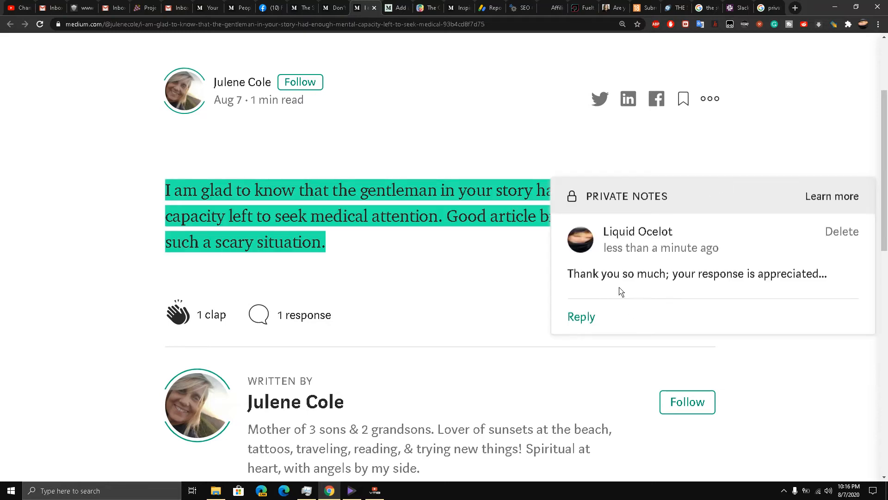
pyautogui.moveTo(546, 267)
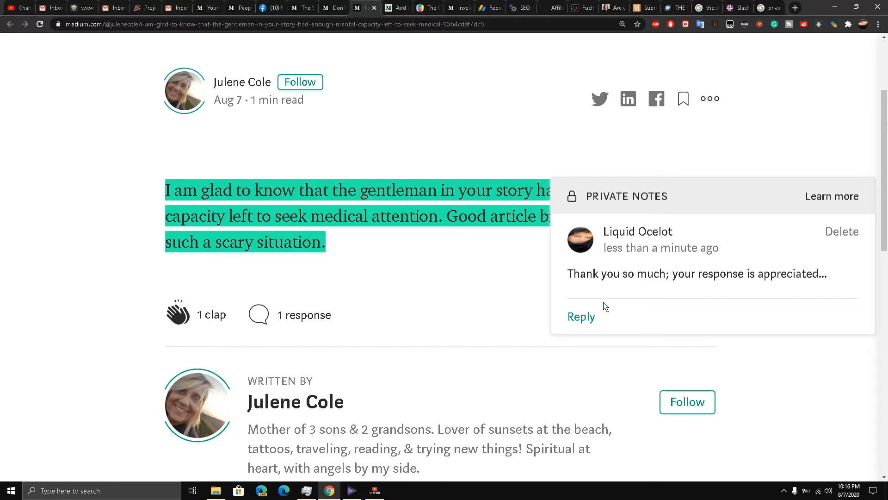
pyautogui.click(424, 236)
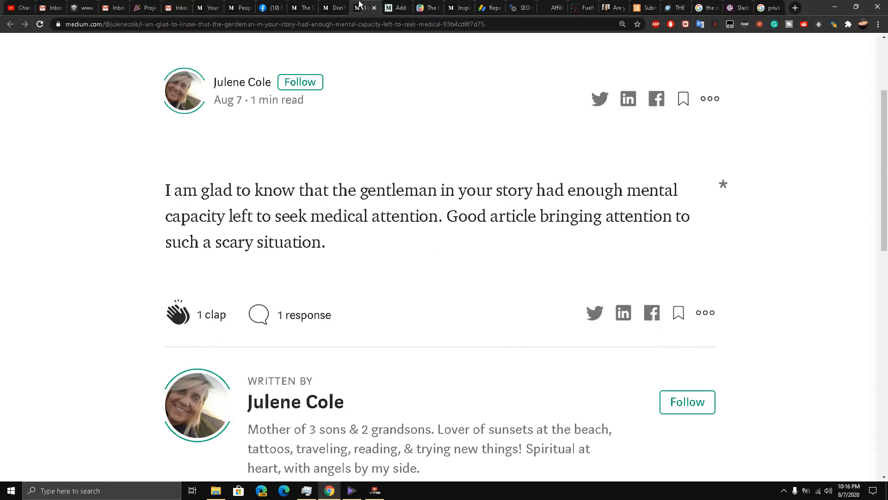
pyautogui.moveTo(365, 8)
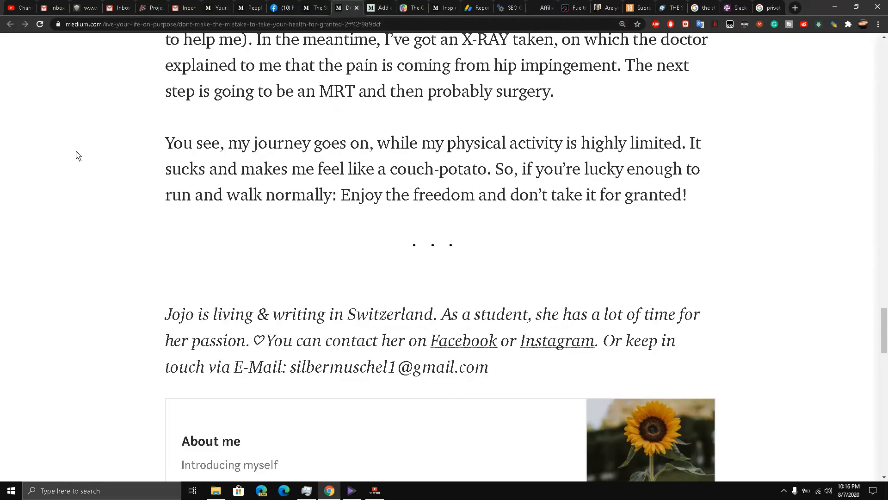
# Step: Highlight the author's Switzerland bio paragraph and start a blank private note on it
pyautogui.scroll(-3)
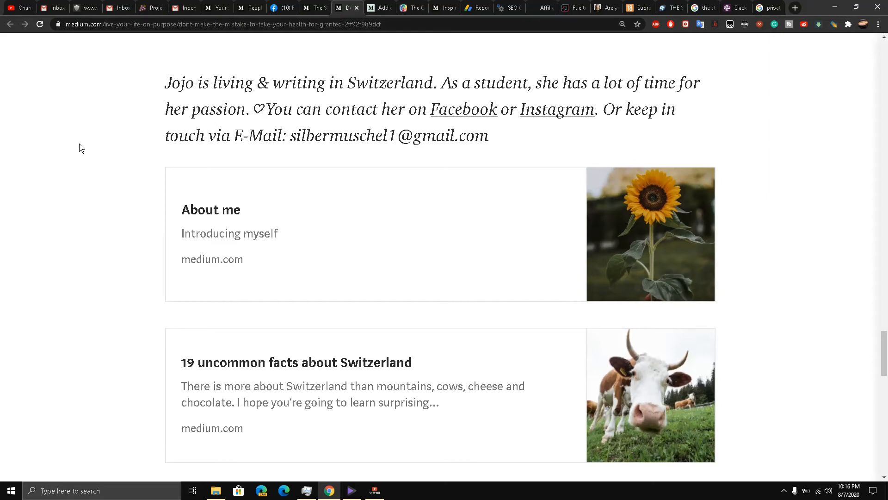
pyautogui.moveTo(150, 16)
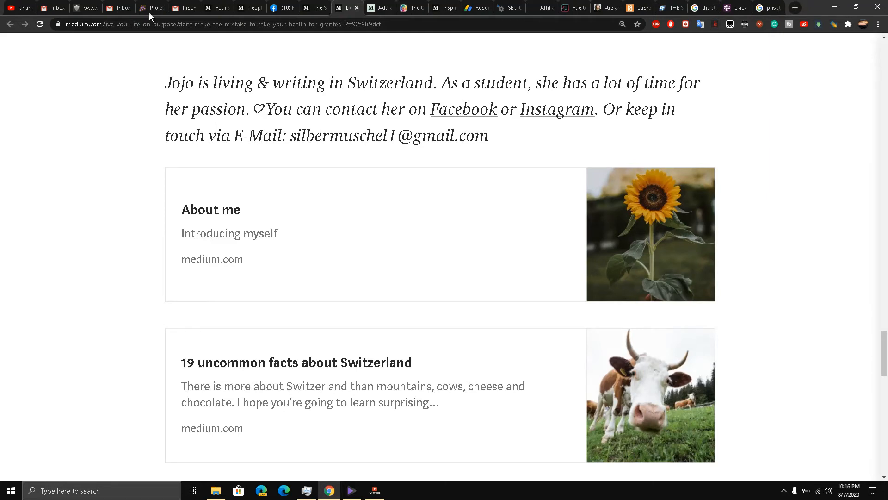
pyautogui.moveTo(166, 84)
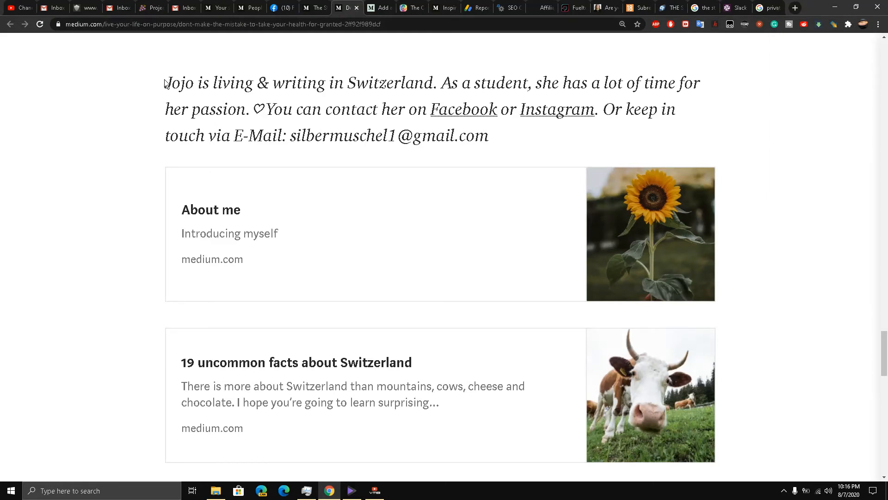
pyautogui.moveTo(164, 83); pyautogui.dragTo(487, 136)
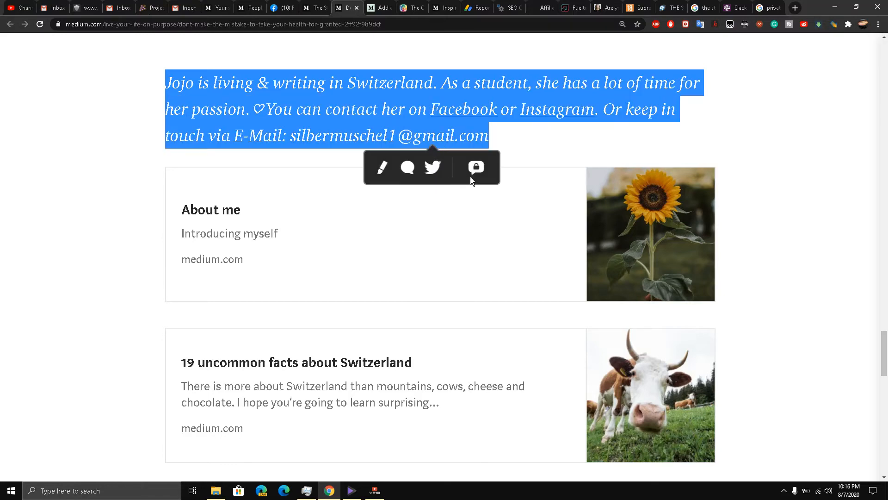
pyautogui.click(476, 167)
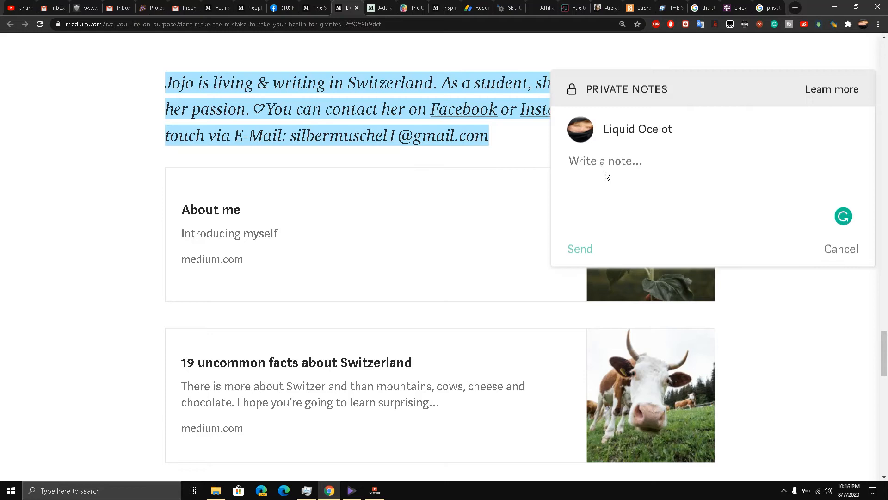
pyautogui.moveTo(601, 161)
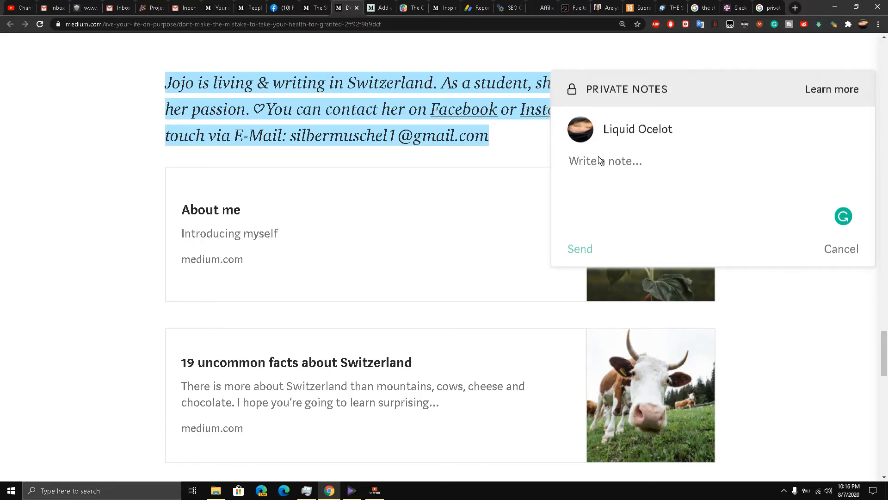
pyautogui.click(604, 161)
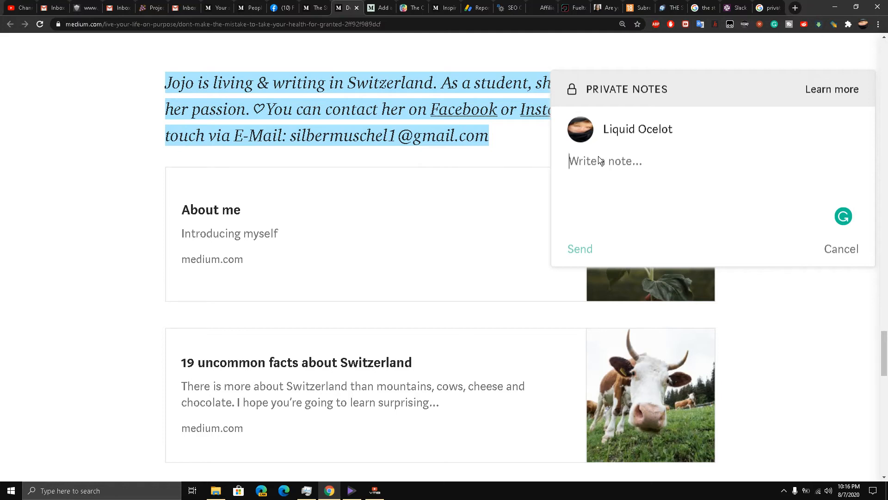
# Step: Write the note asking which CTAs are acceptable under Curation guidelines, ending 'Best wishes...'
pyautogui.write('P')
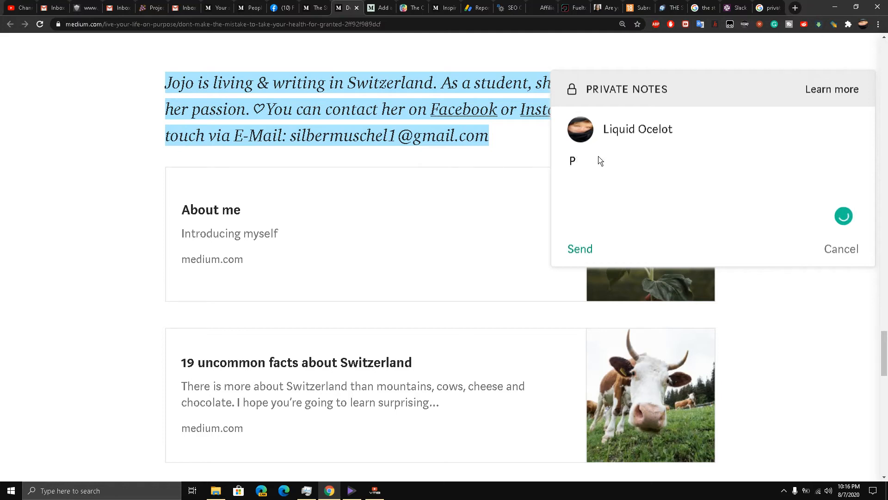
pyautogui.write('lease can you teach me')
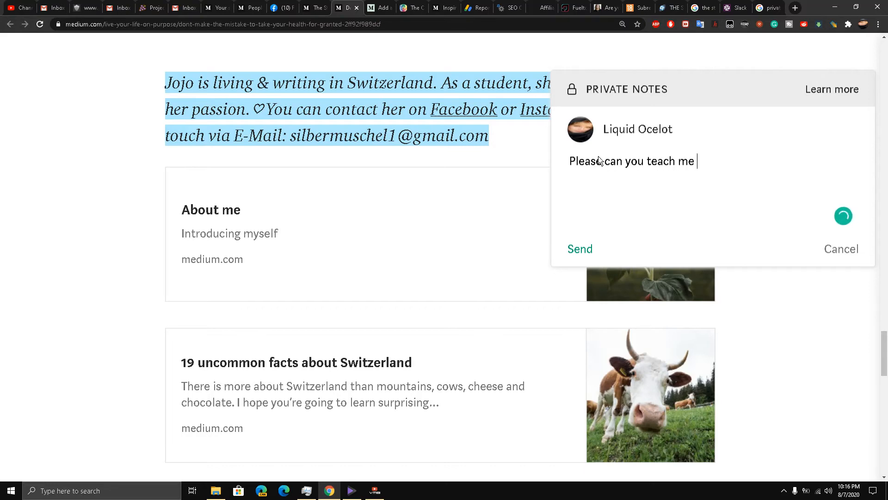
pyautogui.write('about')
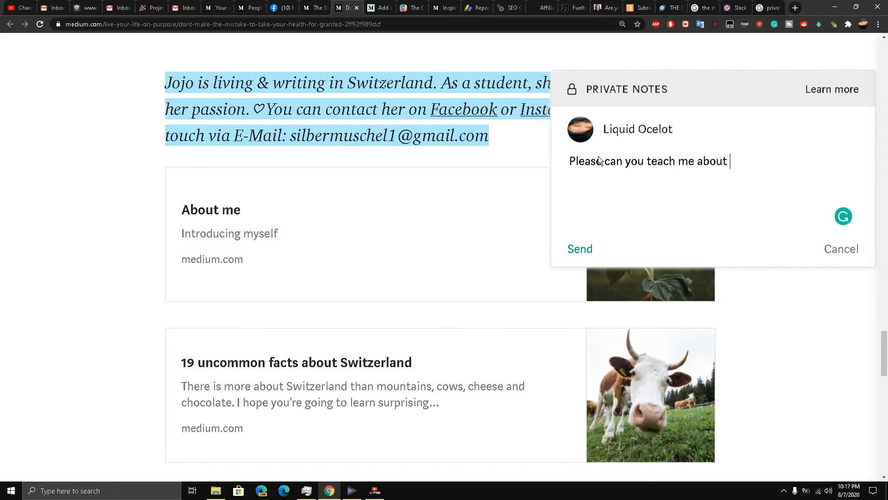
pyautogui.write('the Medium policies re')
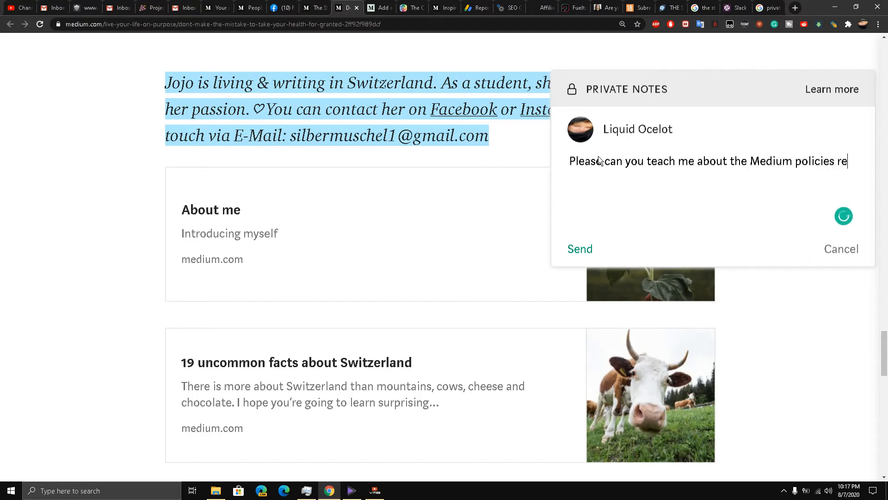
pyautogui.write('garding CTA')
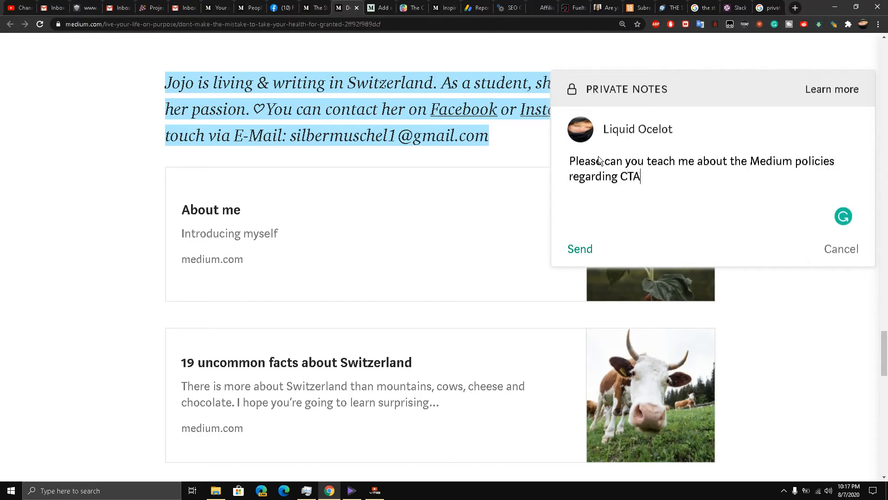
pyautogui.write('which')
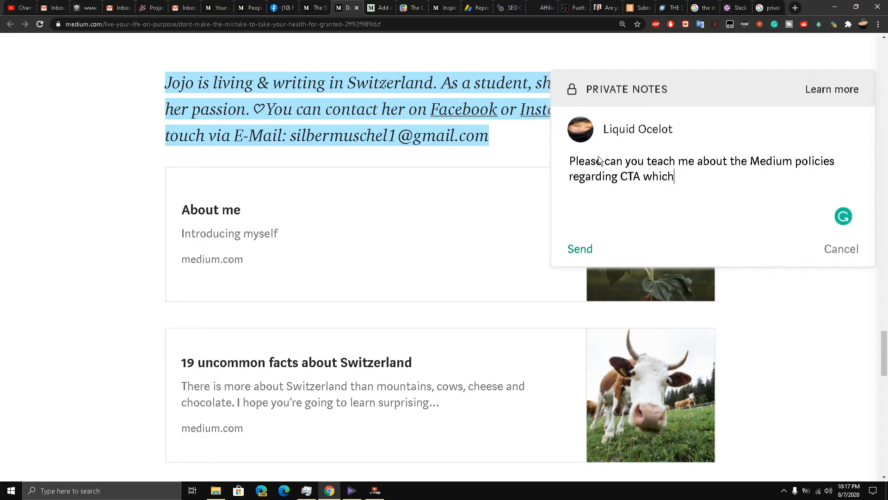
pyautogui.write('are acceptable for Curation')
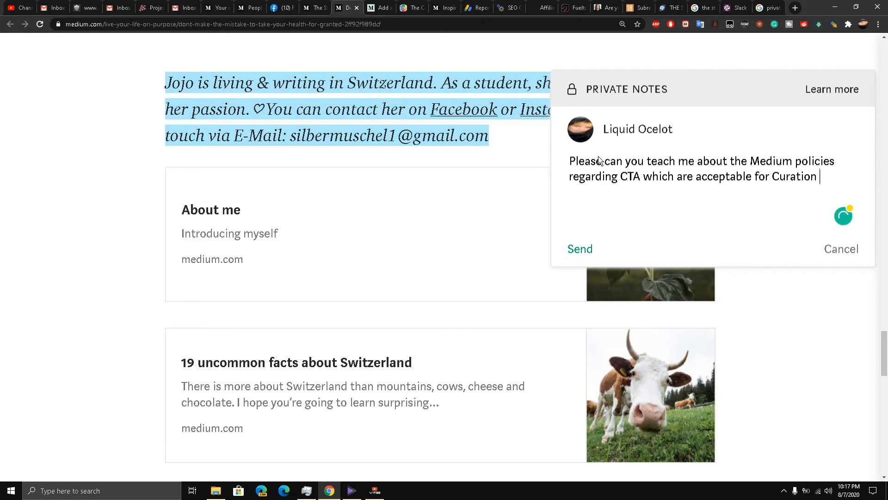
pyautogui.write('guidelines.')
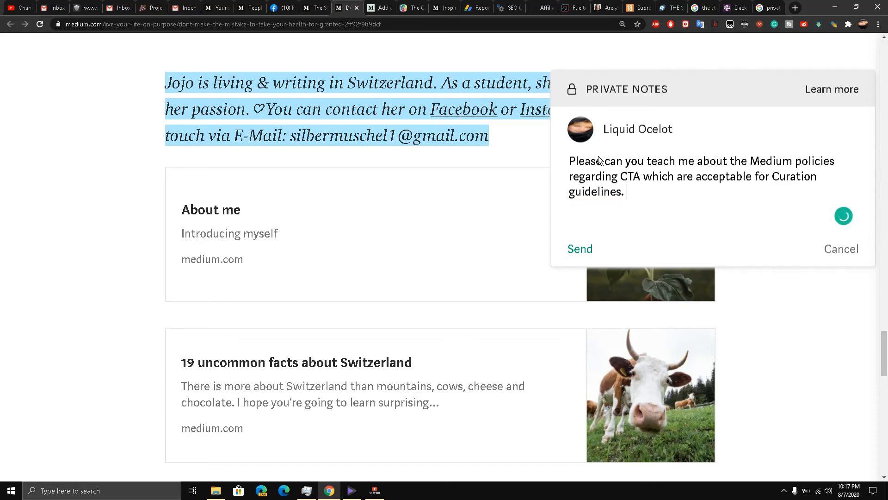
pyautogui.write('Best w')
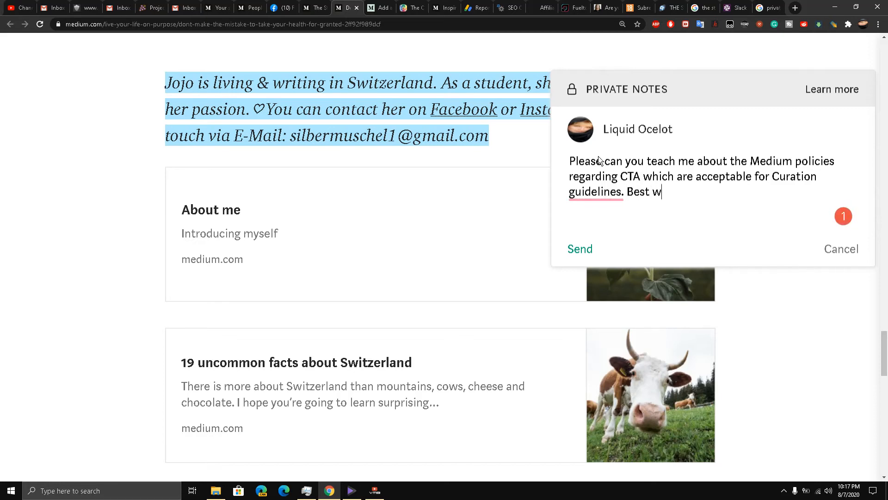
pyautogui.write('ishes.')
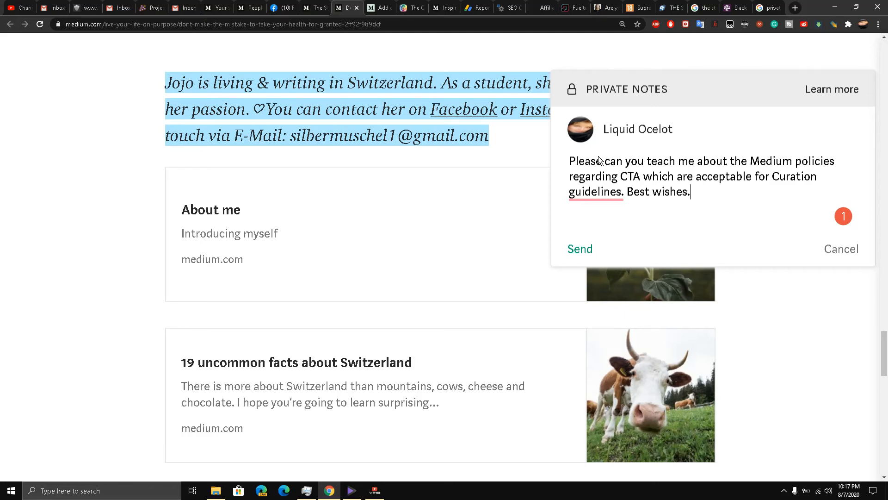
pyautogui.write('..')
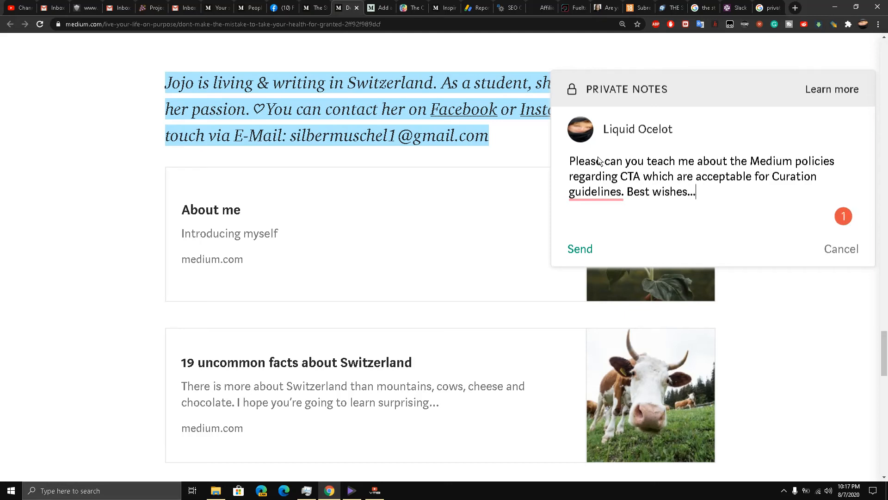
# Step: Send the CTA question note, then reload the article to confirm it was posted
pyautogui.click(841, 249)
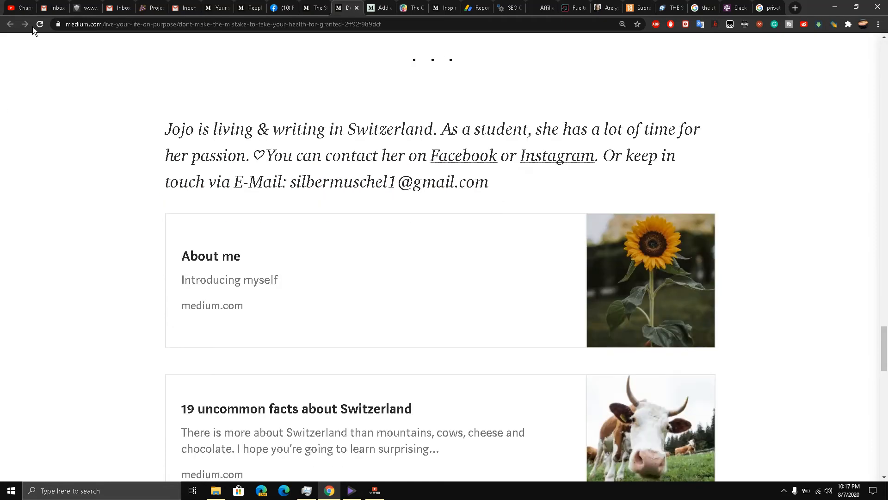
pyautogui.click(38, 24)
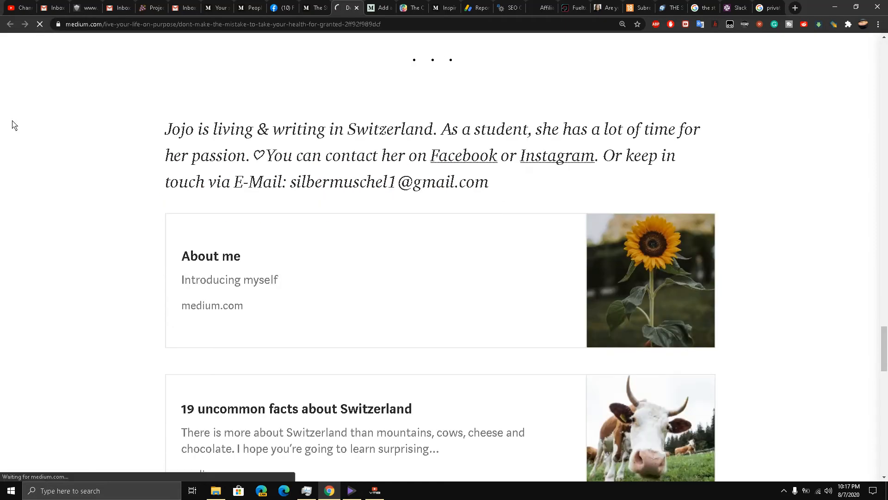
pyautogui.scroll(3)
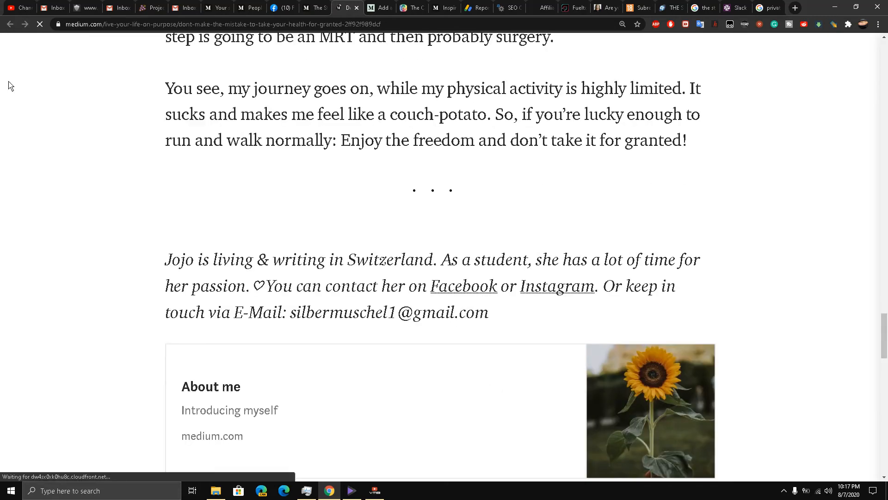
pyautogui.scroll(3)
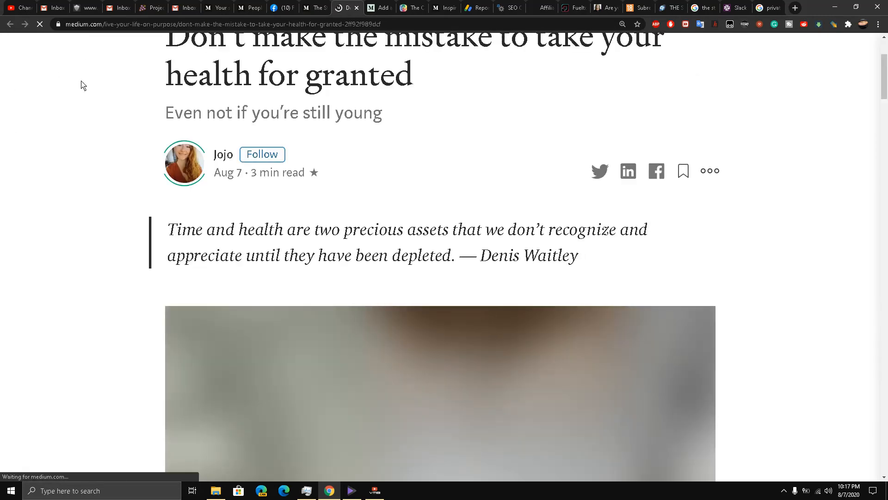
pyautogui.scroll(-3)
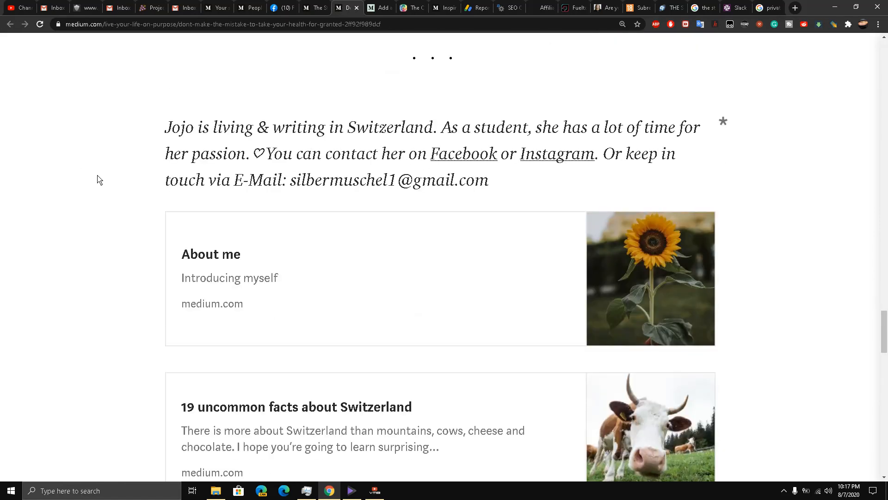
pyautogui.scroll(-3)
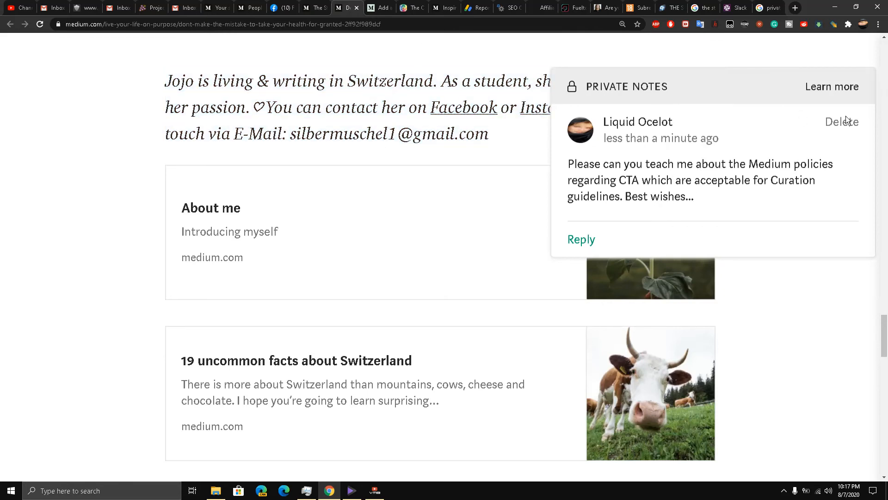
pyautogui.moveTo(364, 121)
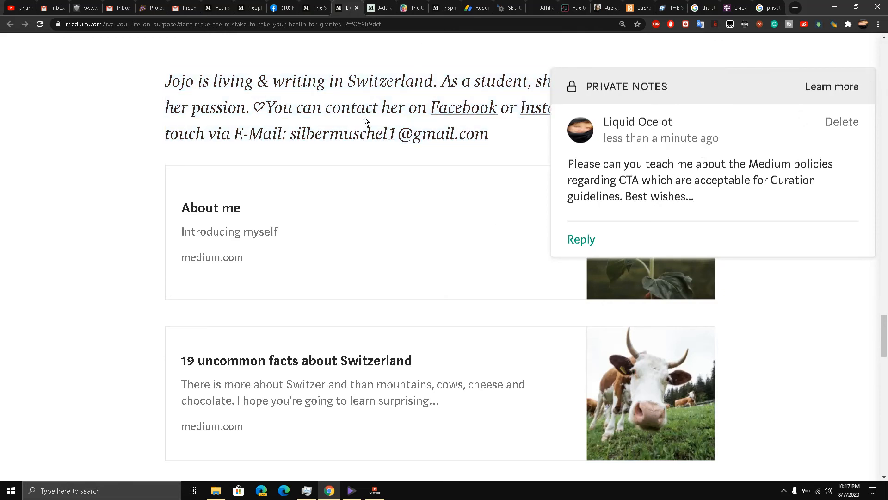
pyautogui.moveTo(375, 136)
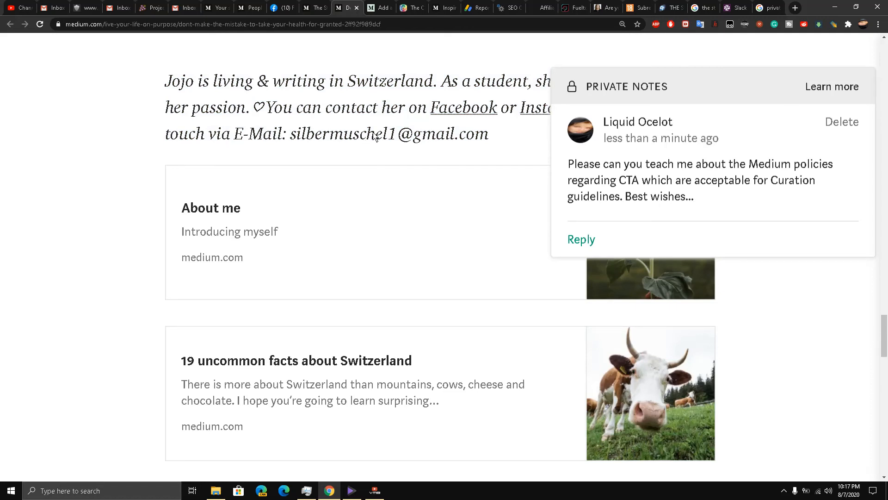
pyautogui.moveTo(378, 129)
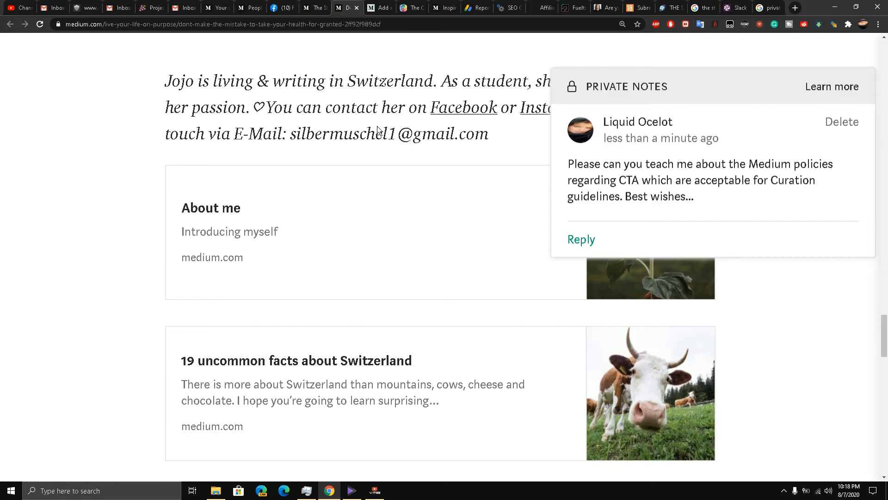
pyautogui.moveTo(425, 4)
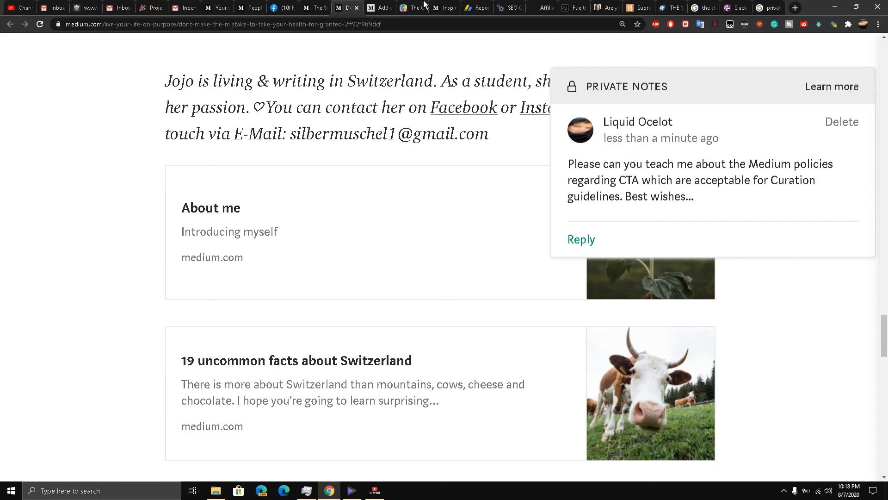
pyautogui.scroll(-3)
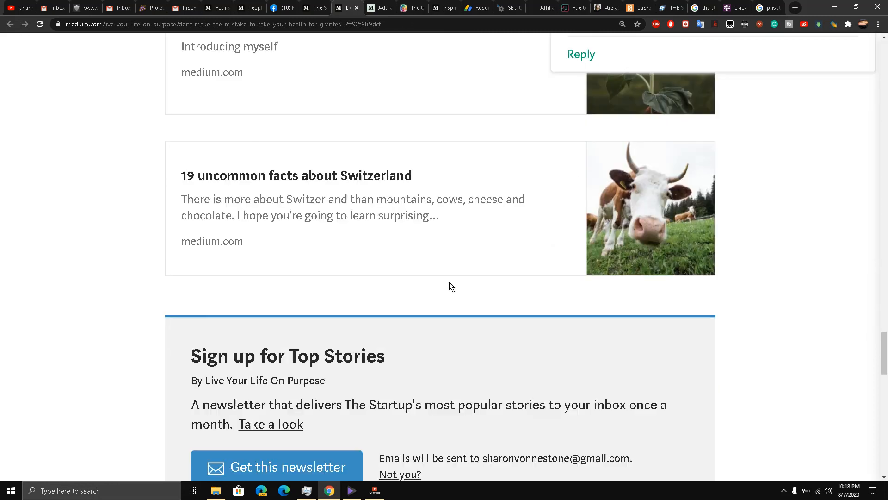
pyautogui.moveTo(427, 379)
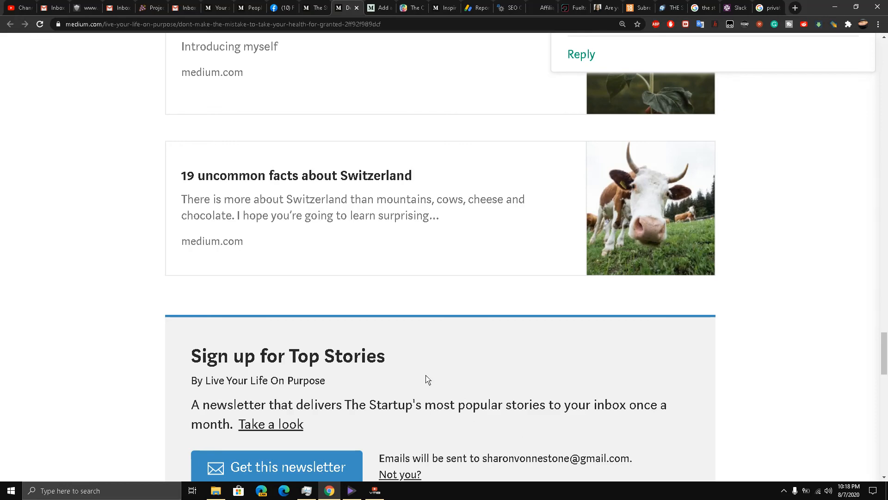
pyautogui.scroll(-3)
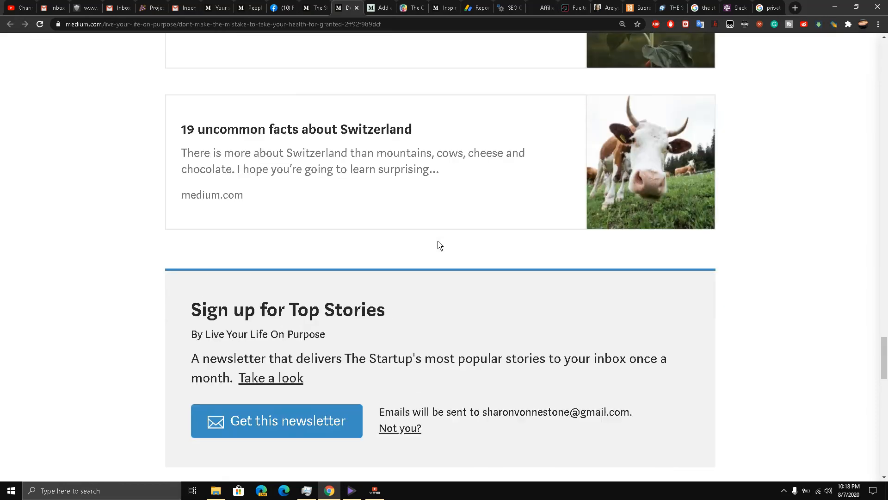
pyautogui.scroll(-3)
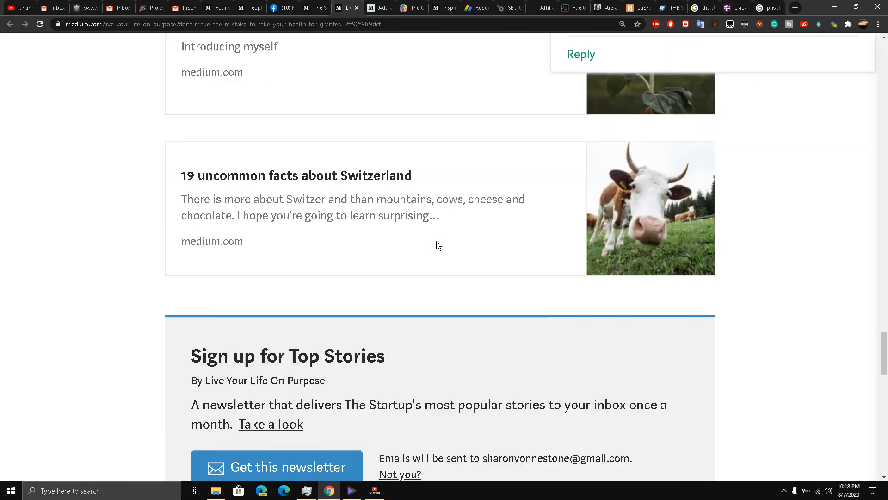